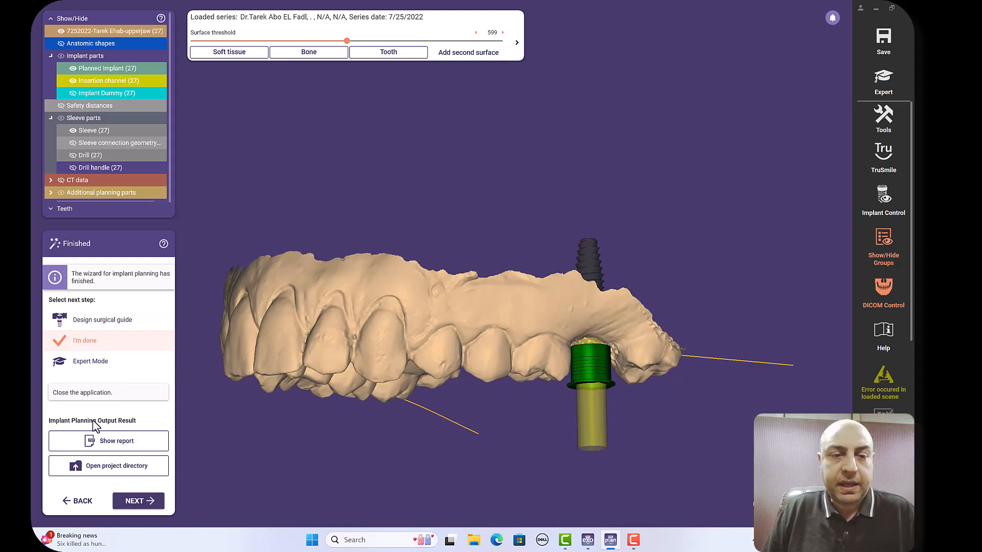
mouse_move(138, 501)
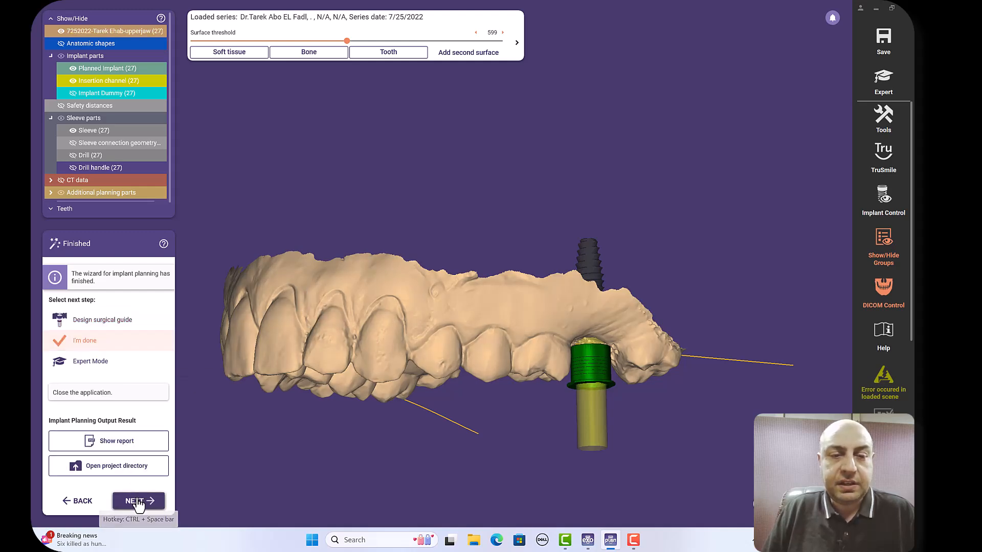
Finish the exoplan implant planning wizard for tooth 27 and return to the project overview.
left_click(139, 501)
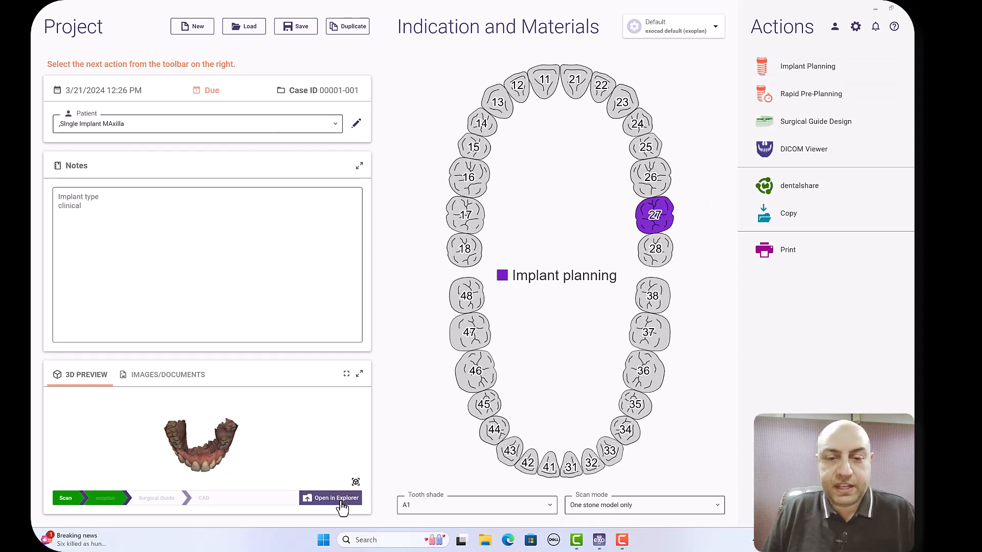
Open the exoplan CAD-Data folder in Explorer and copy the 2024-03-21_00001-001 case folder.
left_click(335, 498)
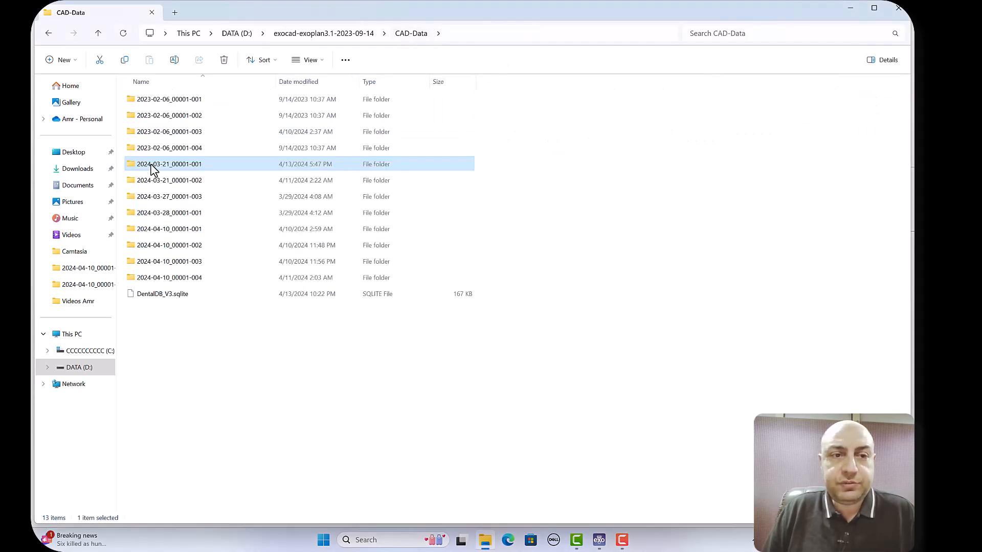
mouse_move(169, 164)
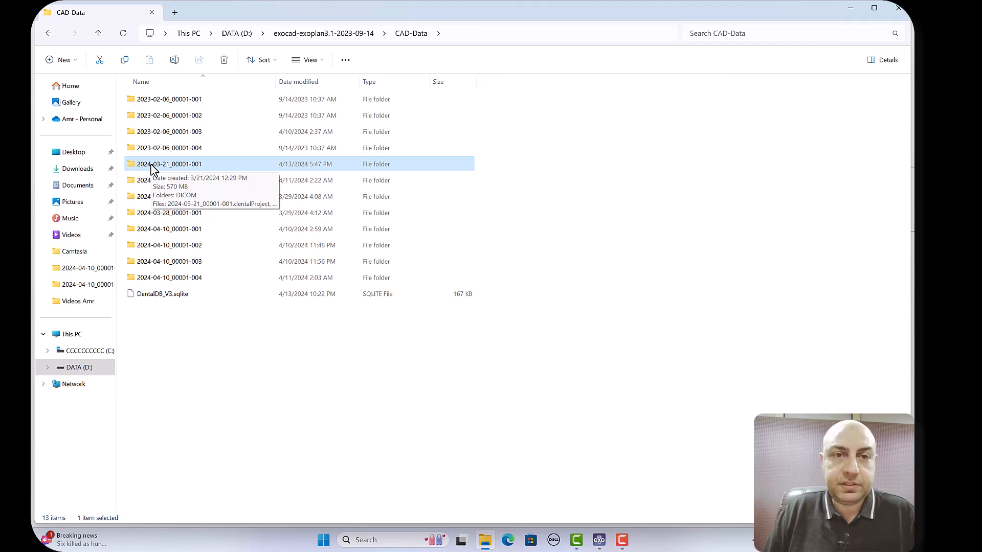
mouse_move(226, 151)
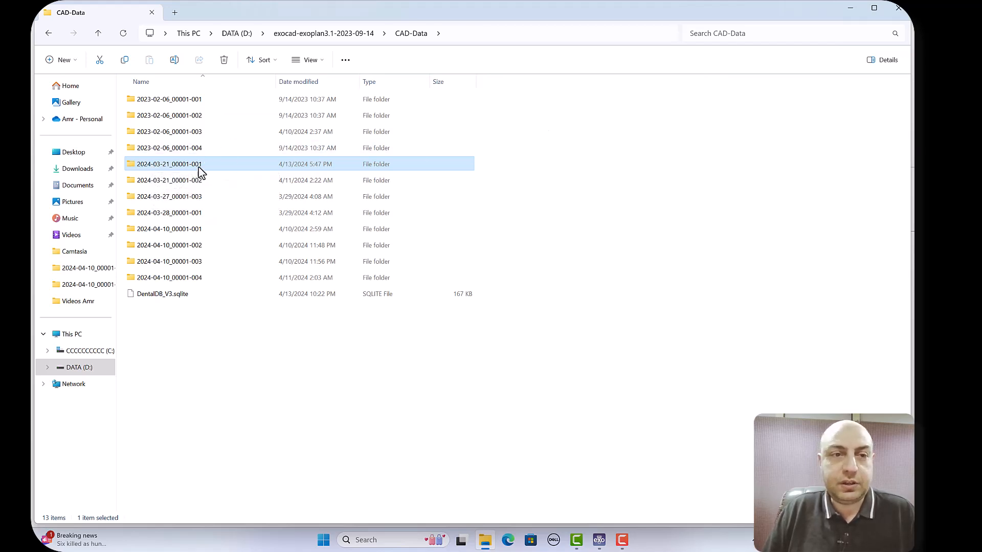
mouse_move(809, 57)
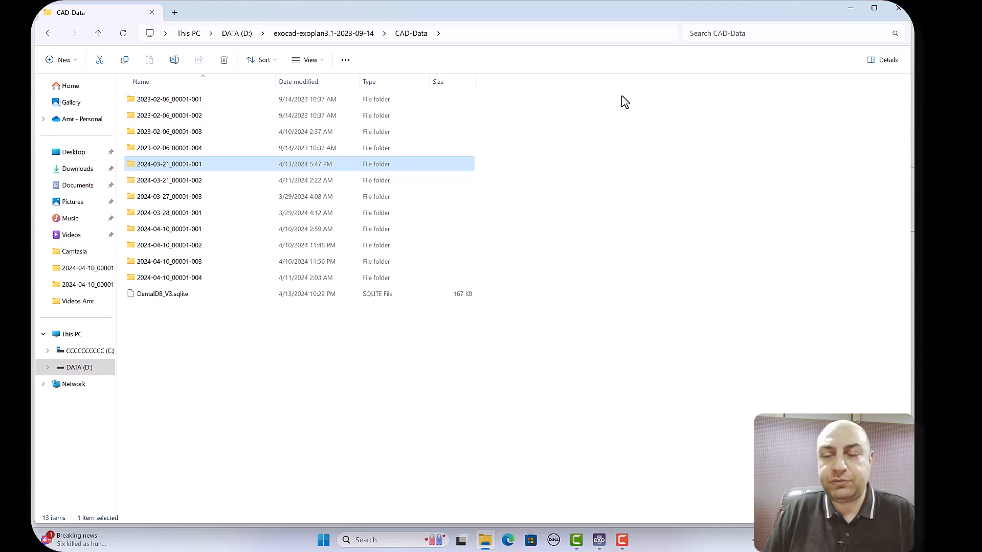
mouse_move(906, 49)
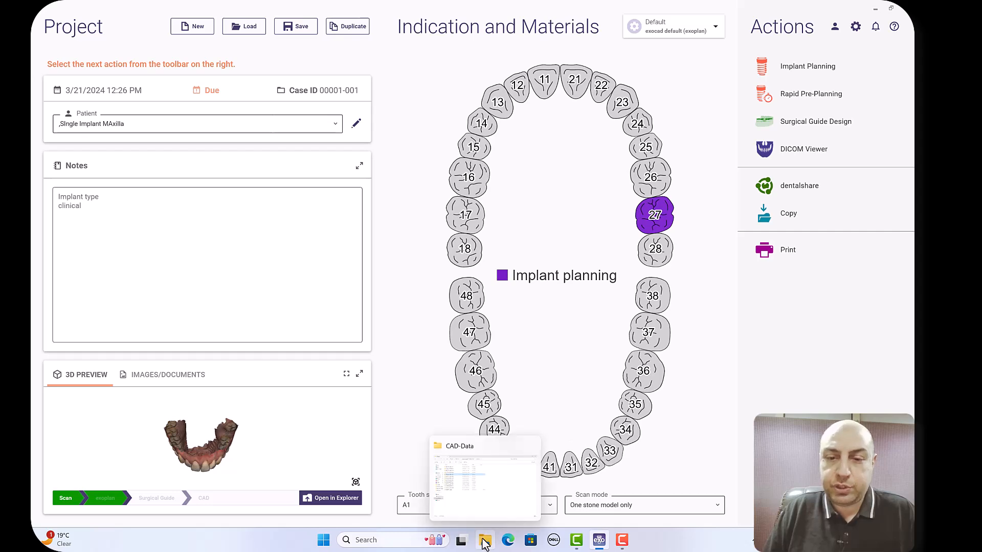
left_click(485, 540)
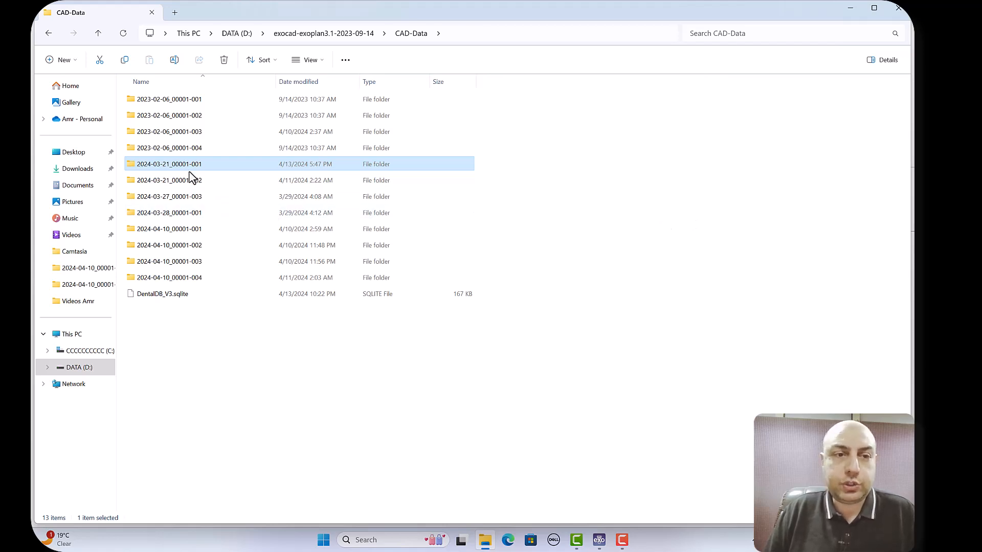
right_click(169, 164)
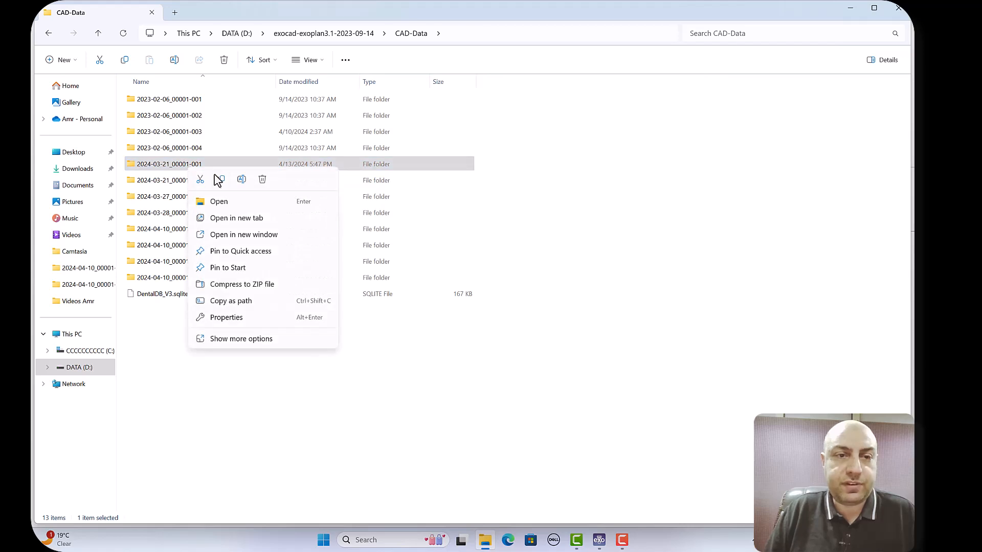
left_click(848, 120)
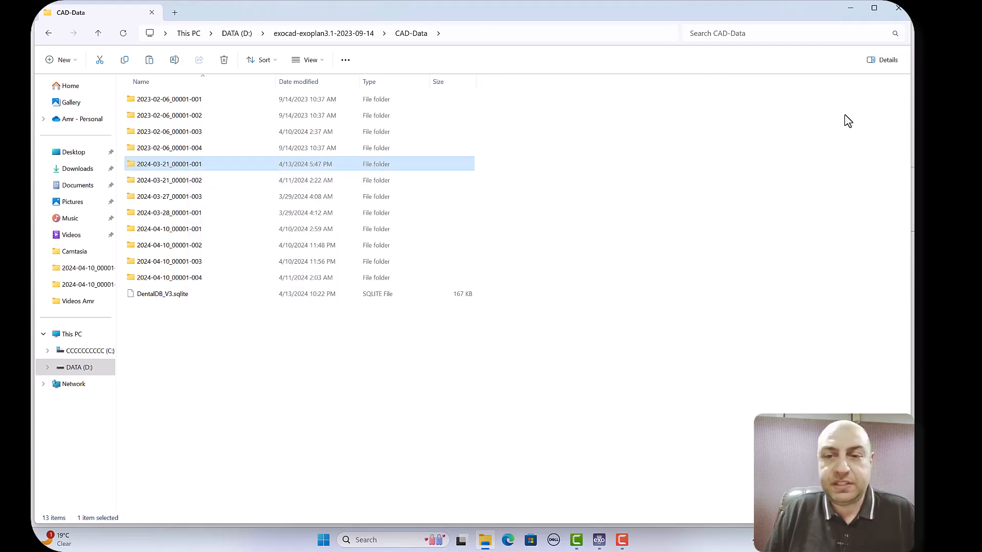
mouse_move(775, 132)
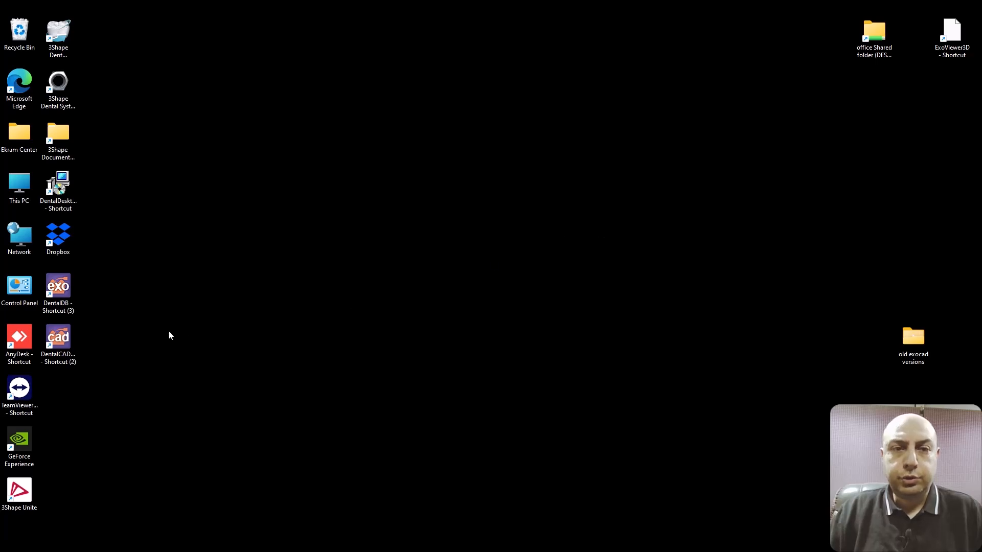
Open the exocad-DentalCAD3.2-2024-02-14 install folder from the shortcut and view it as extra large icons.
left_click(58, 337)
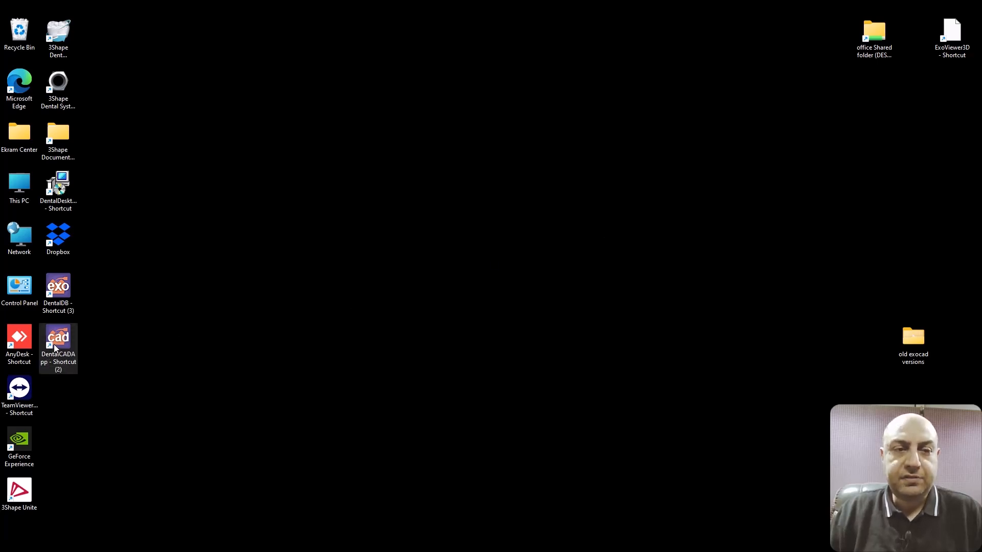
right_click(58, 341)
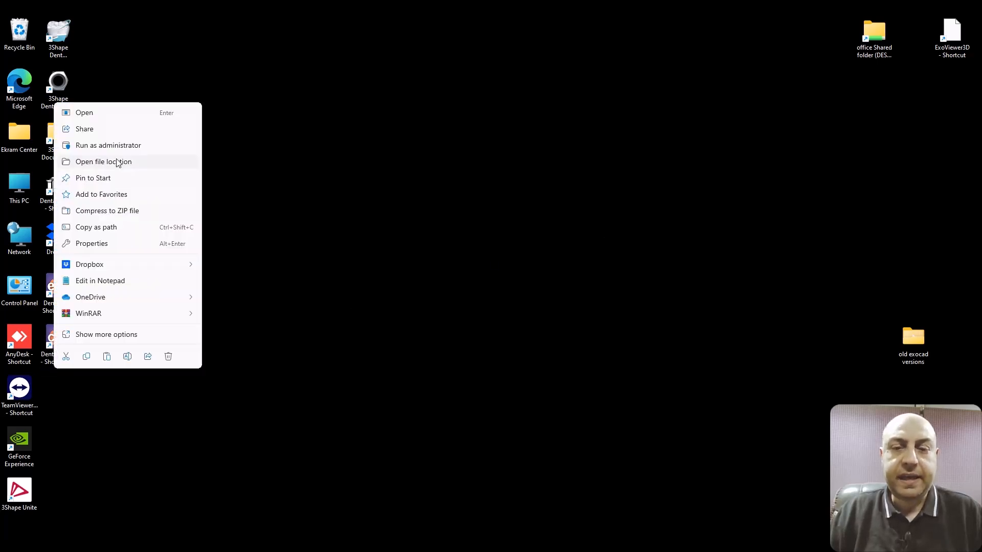
left_click(104, 161)
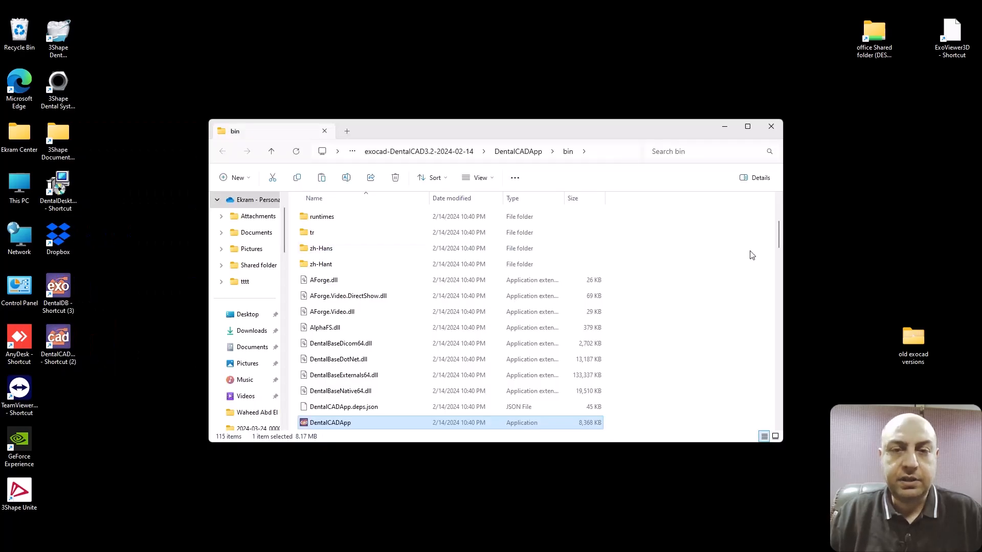
scroll("down", 3)
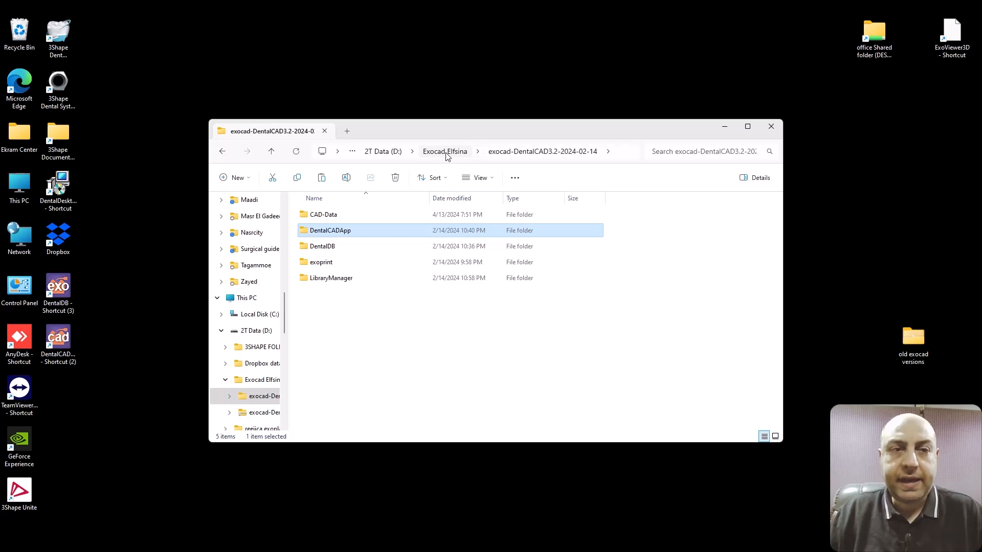
left_click(323, 214)
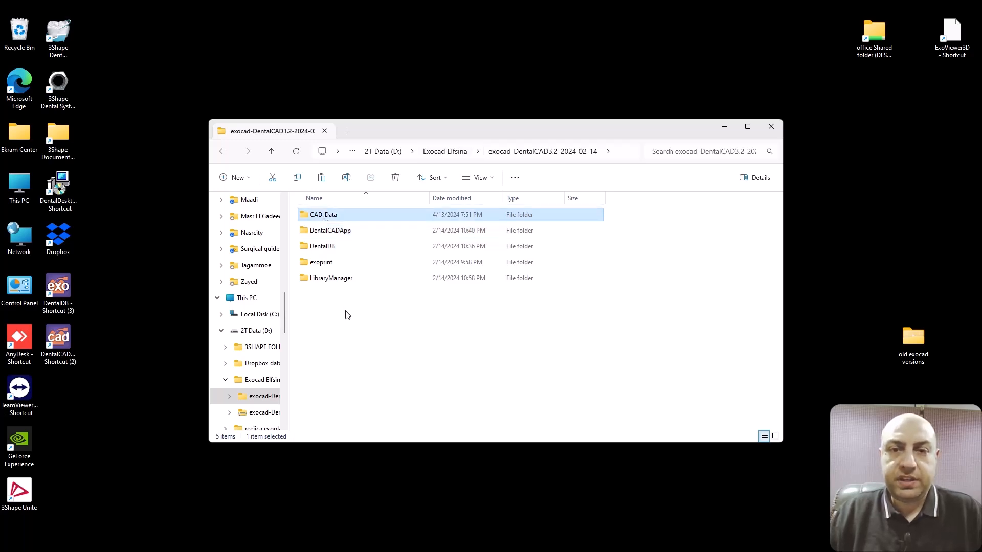
right_click(348, 314)
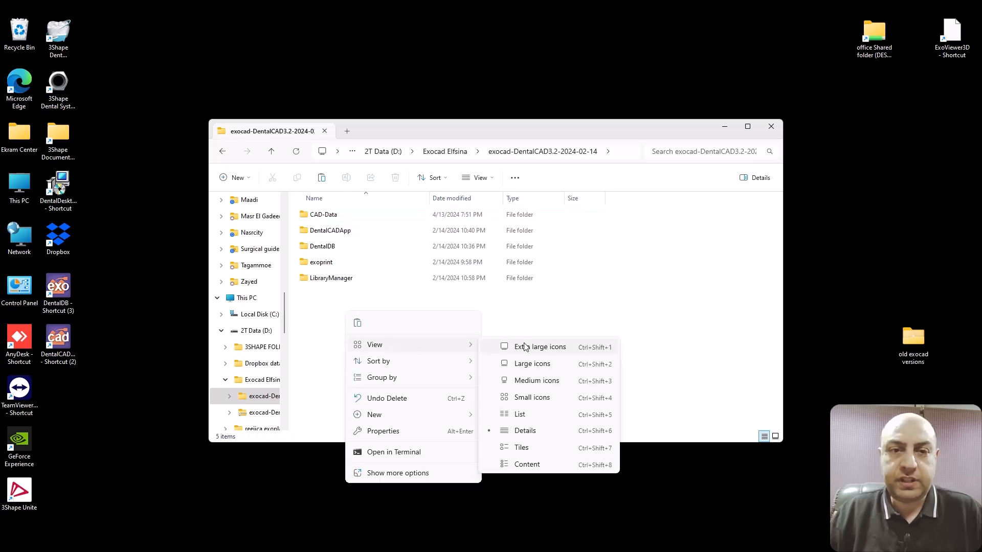
left_click(540, 346)
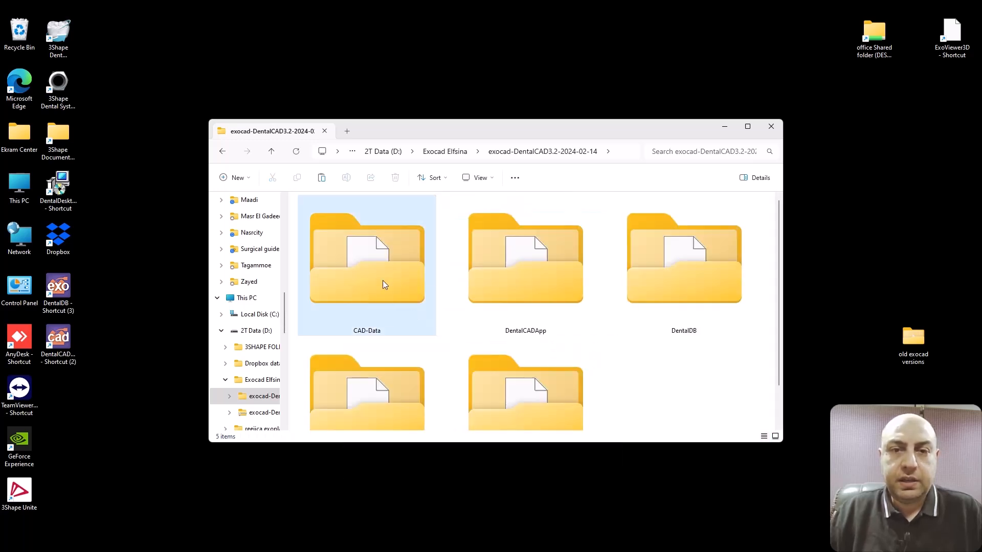
Paste the 2024-03-21_00001-001 case into DentalCAD's CAD-Data folder and close Explorer.
double_click(366, 263)
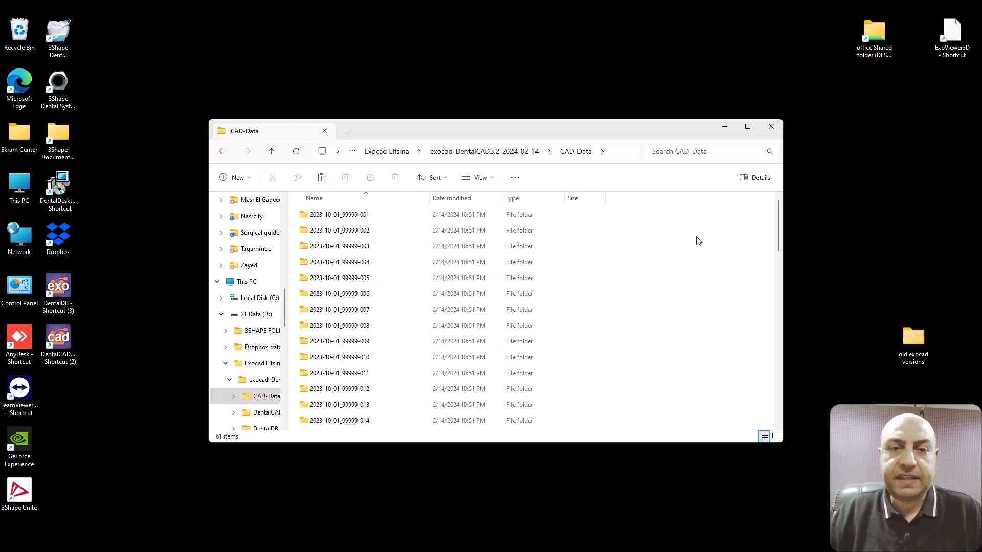
right_click(698, 241)
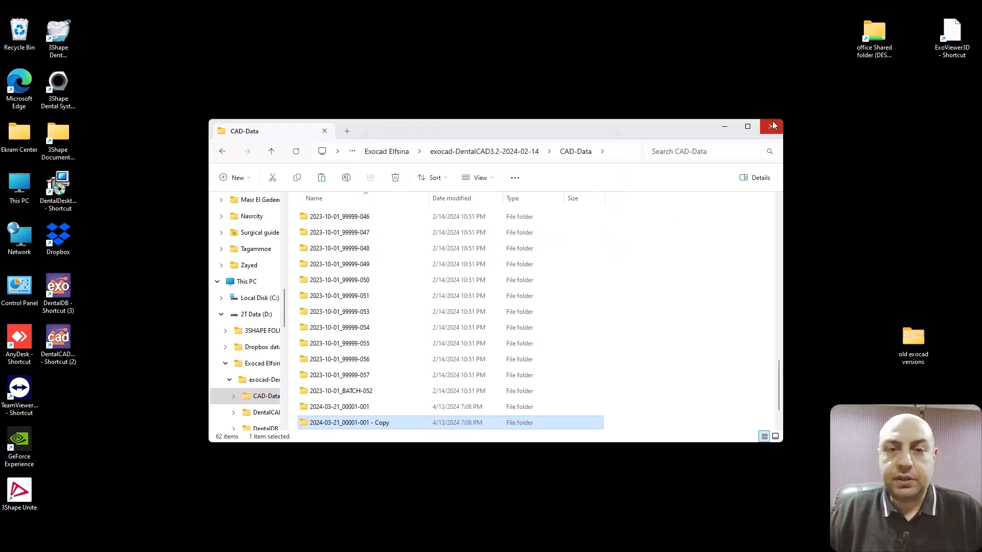
left_click(773, 126)
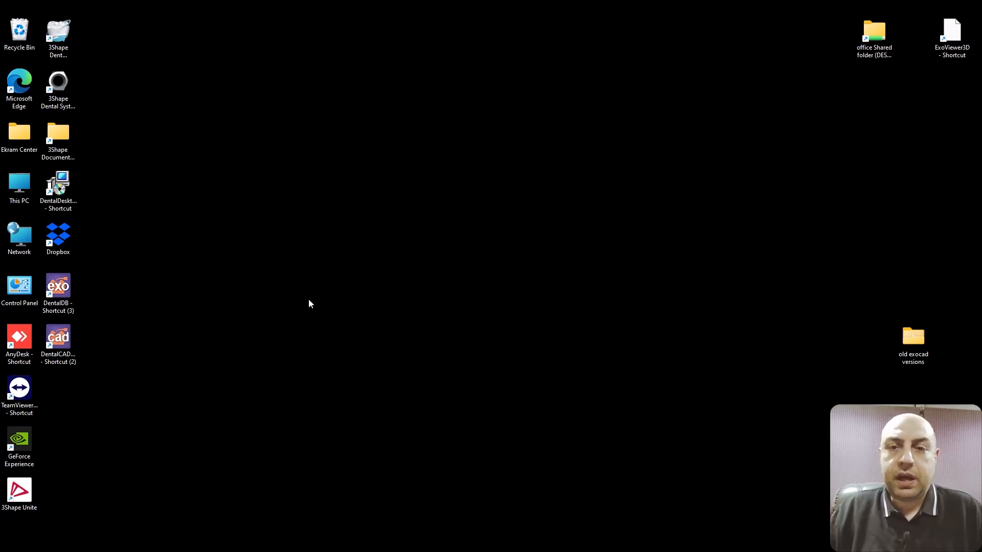
Launch DentalDB and import the 2024-03-21_00001-001 case from its exocad project folder.
left_click(57, 288)
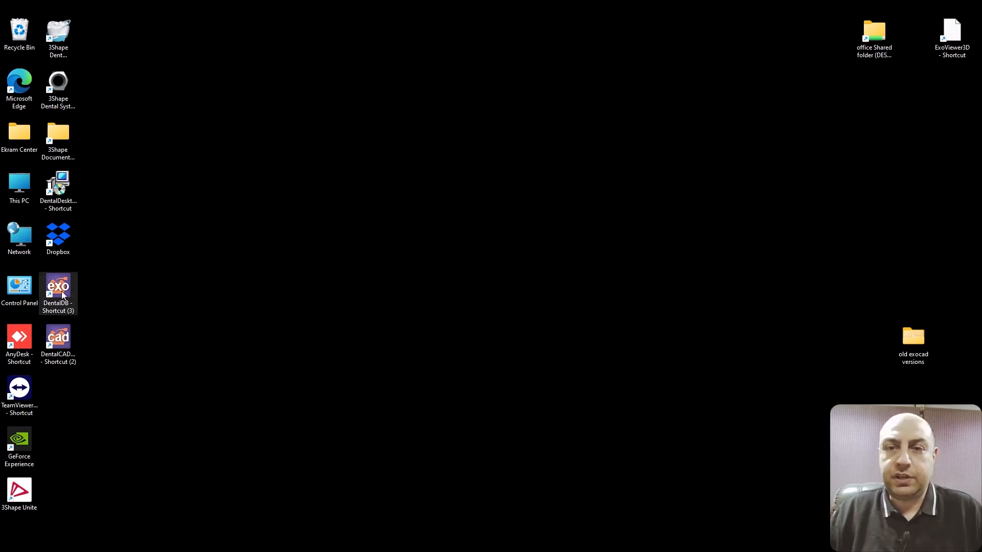
double_click(56, 289)
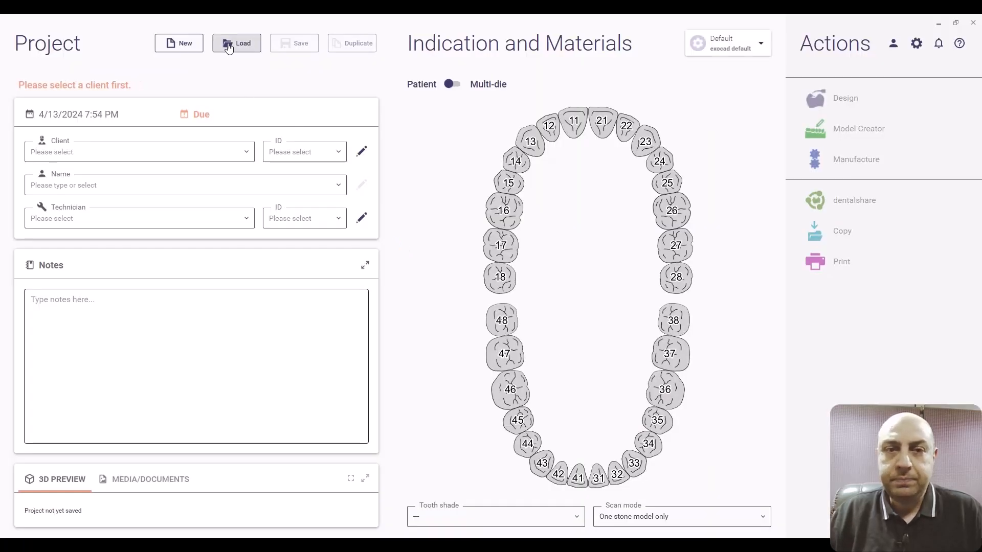
left_click(236, 42)
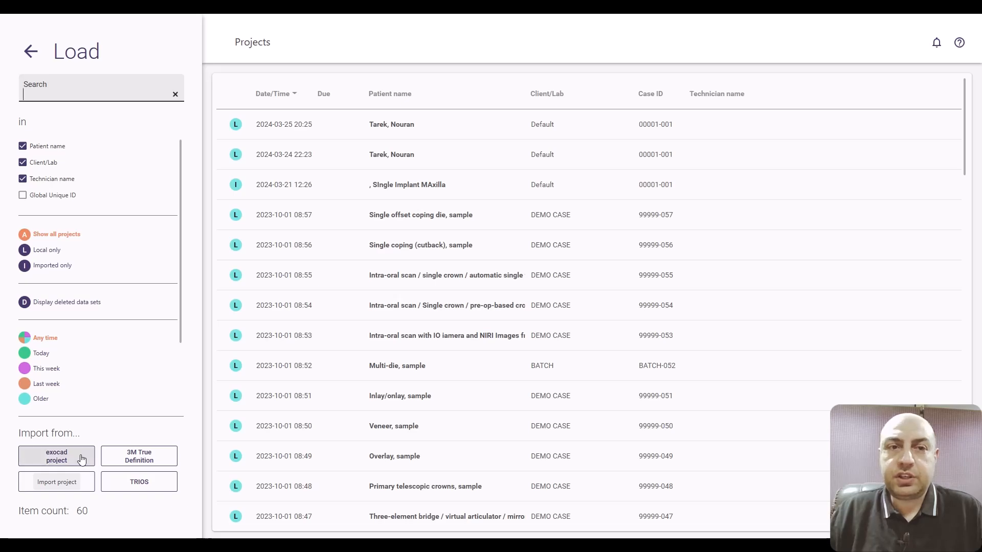
left_click(57, 482)
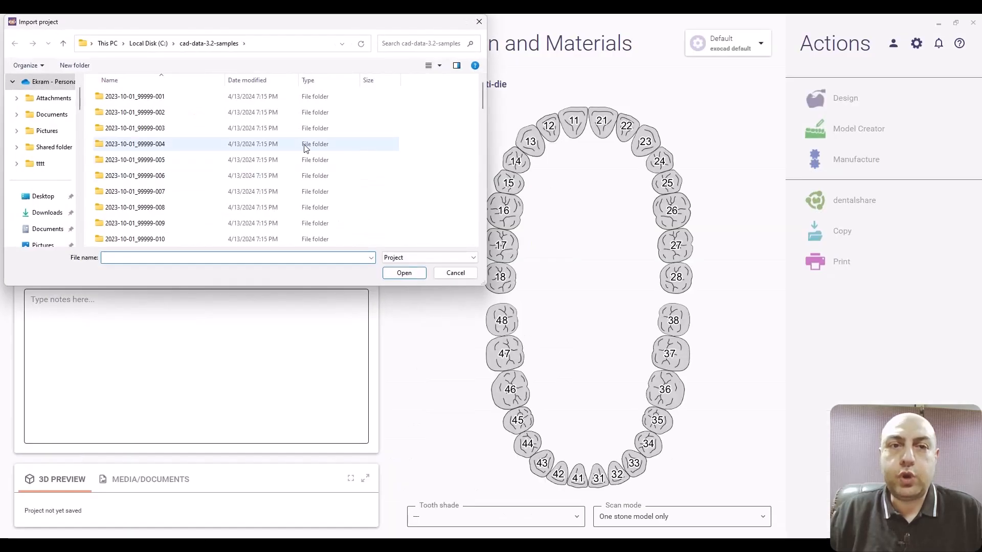
scroll("down", 3)
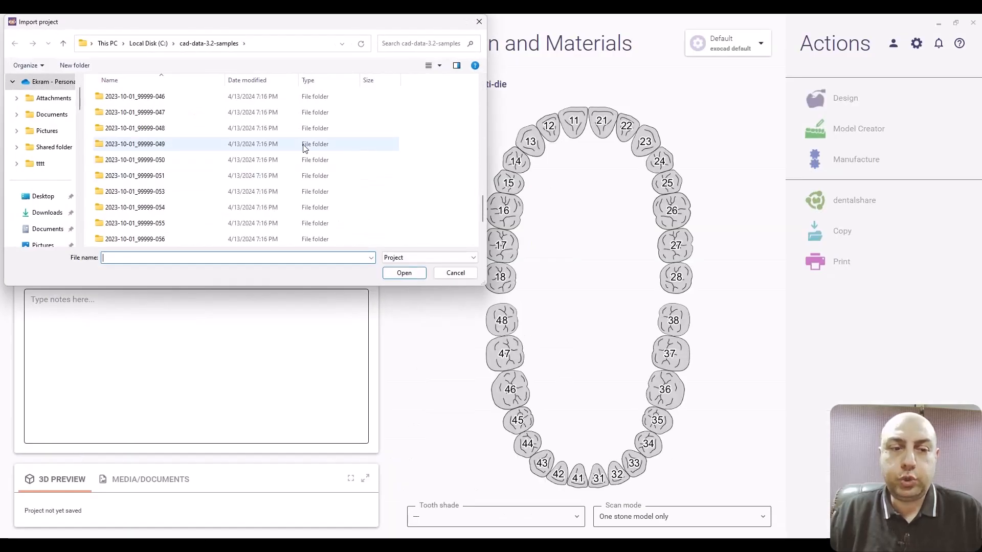
scroll("down", 3)
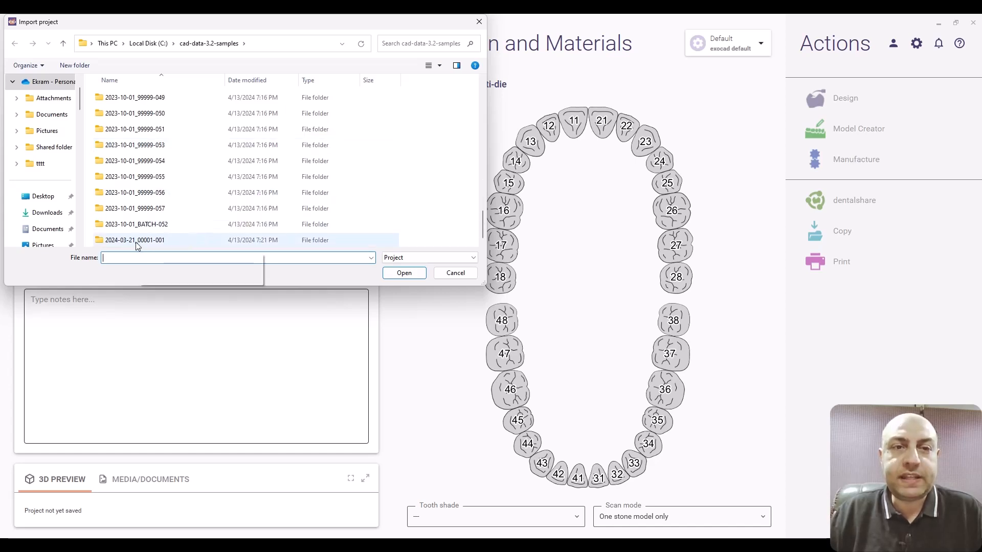
double_click(134, 240)
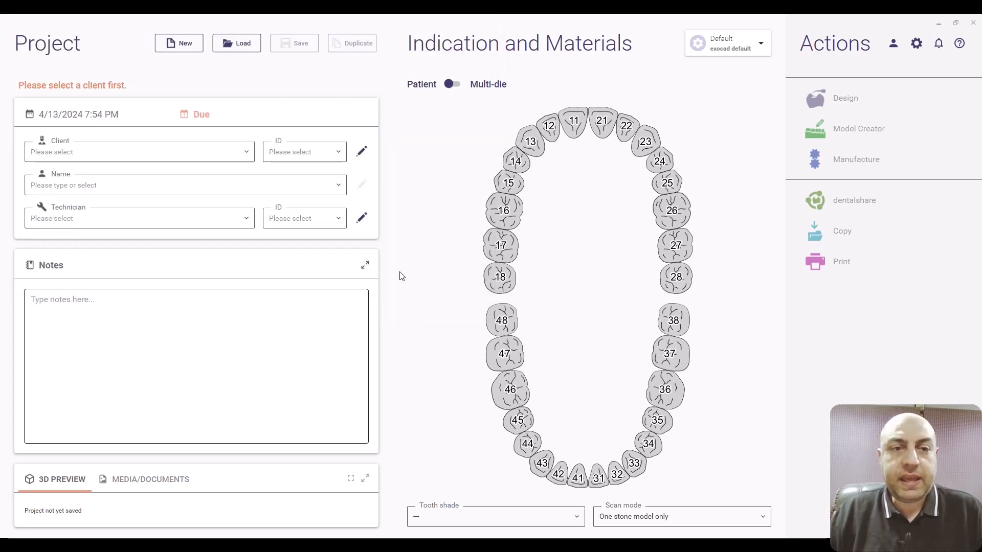
left_click(236, 42)
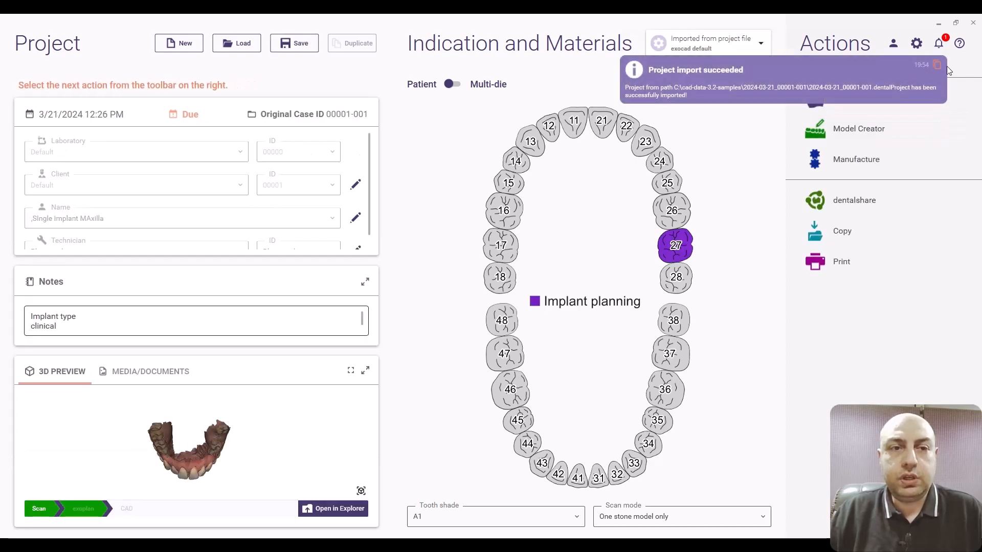
Open the imported 2024-03-21_00001-001 case for design in DentalCAD.
left_click(937, 42)
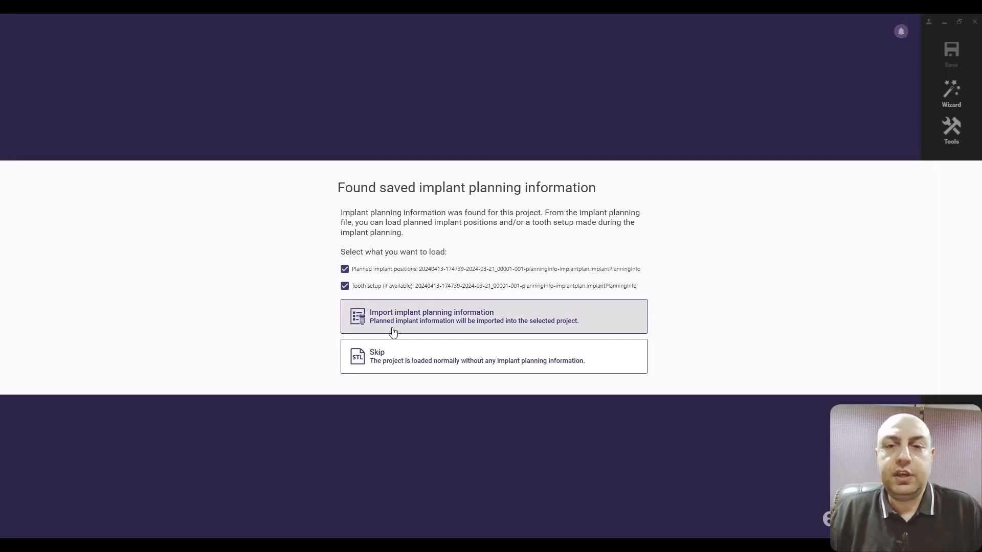
Import the saved implant planning information, continuing past the library inconsistency warning.
left_click(494, 316)
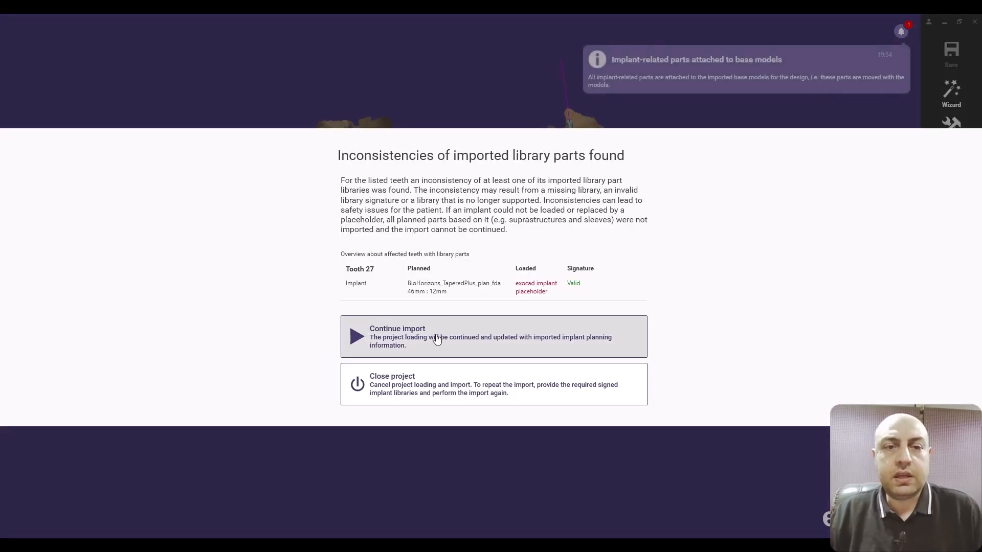
left_click(397, 329)
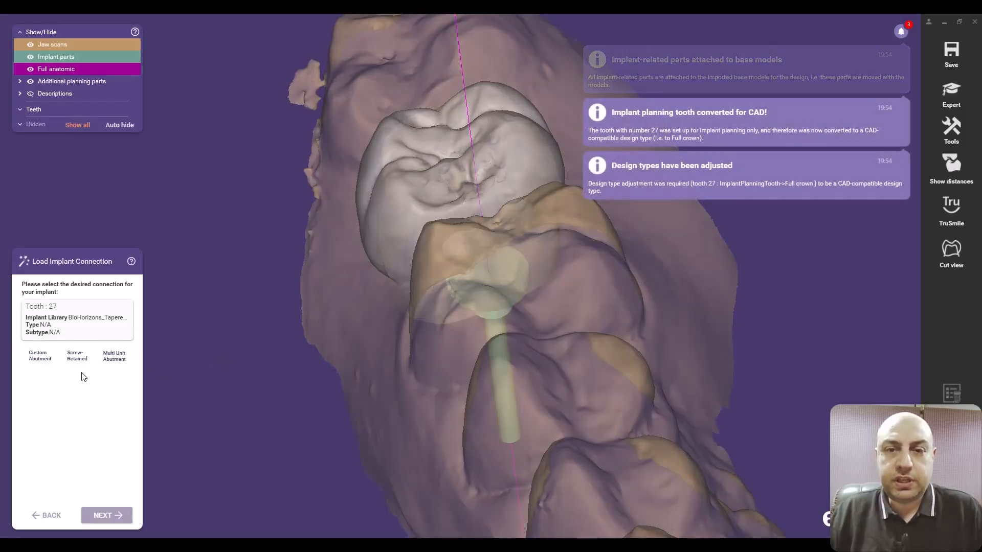
Give tooth 27 a screw-retained Ti-base connection: Laser-Lok library, 3.5mm, Anatotemp 02.
left_click(76, 356)
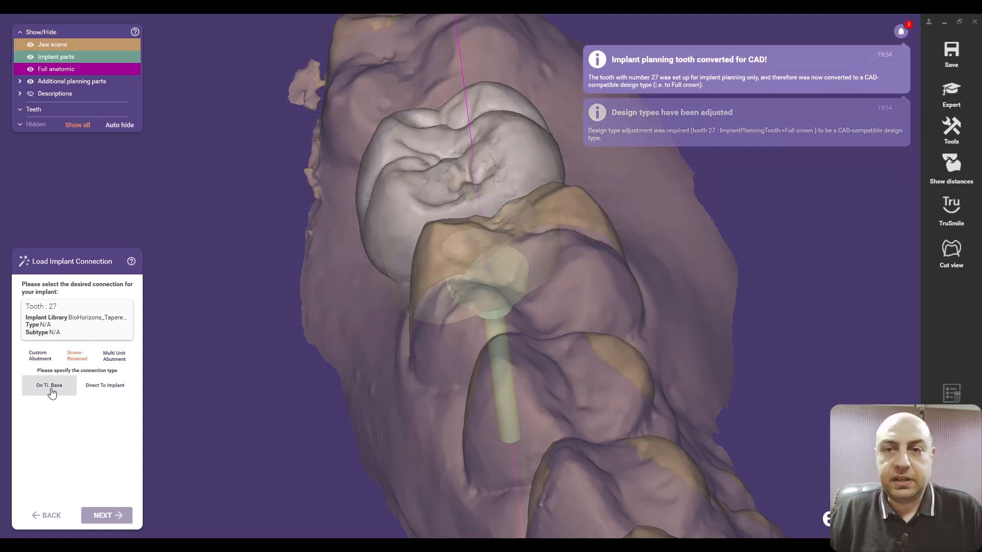
left_click(49, 384)
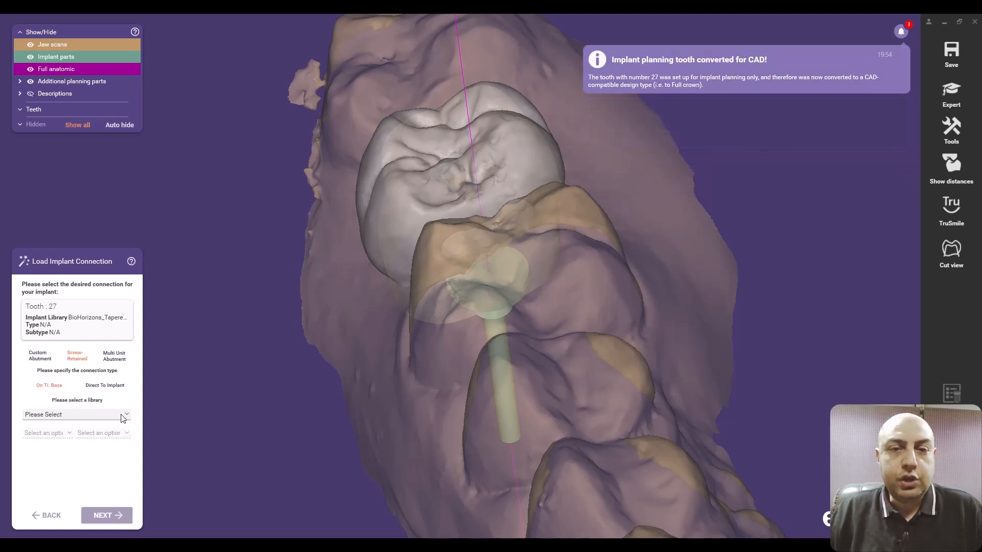
left_click(76, 414)
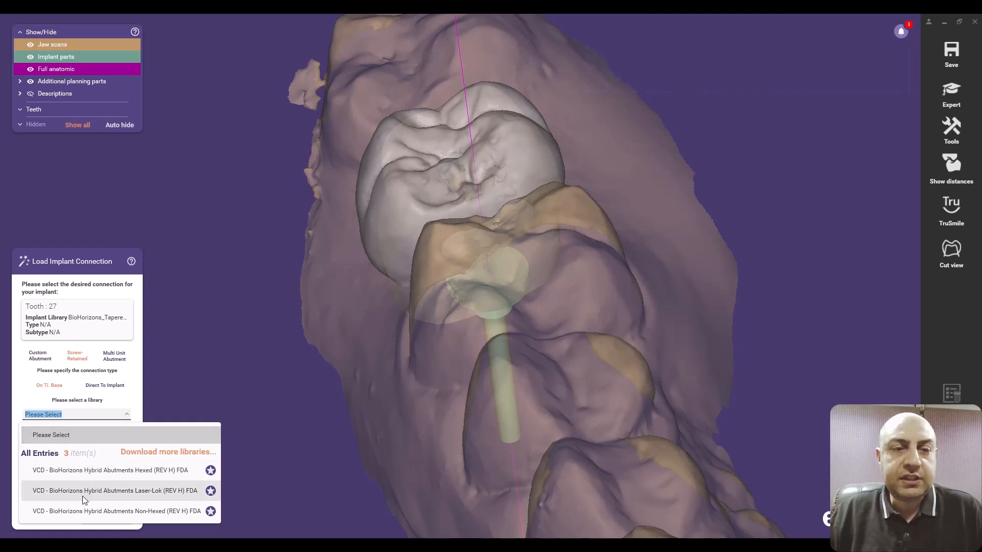
left_click(114, 491)
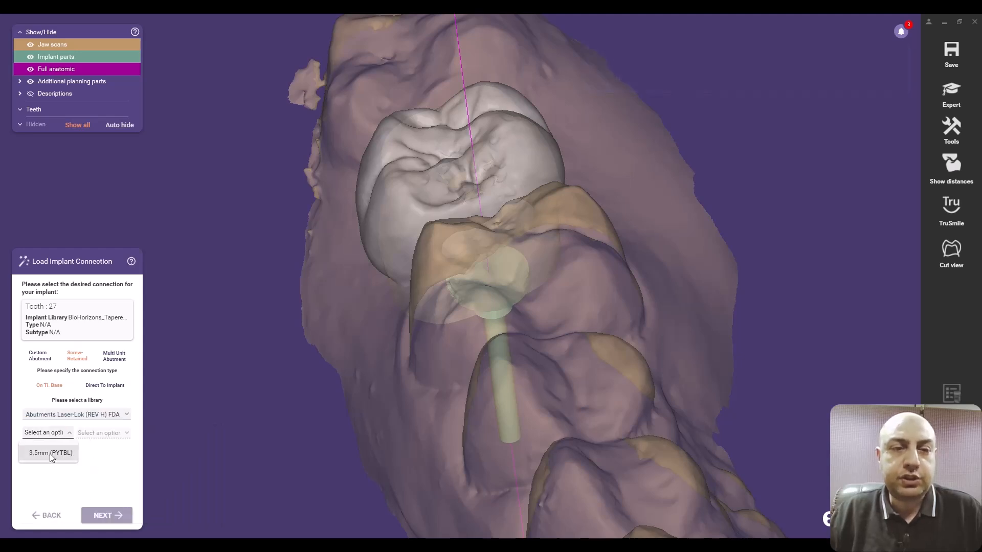
left_click(49, 453)
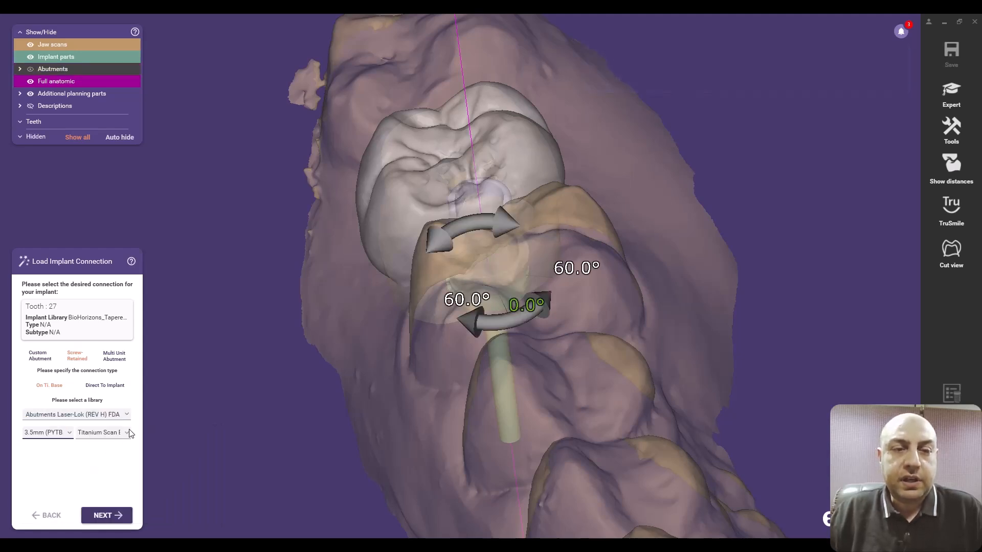
left_click(126, 432)
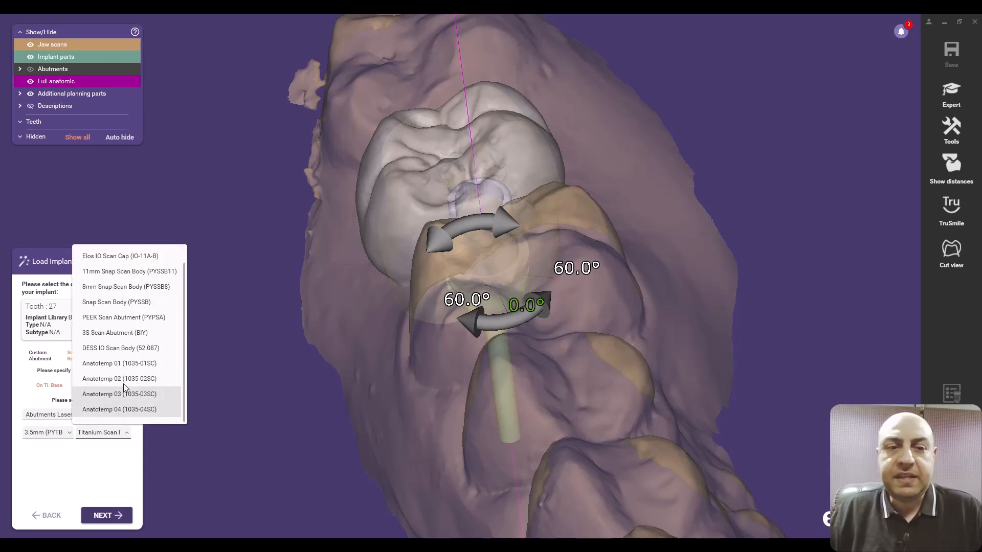
left_click(119, 378)
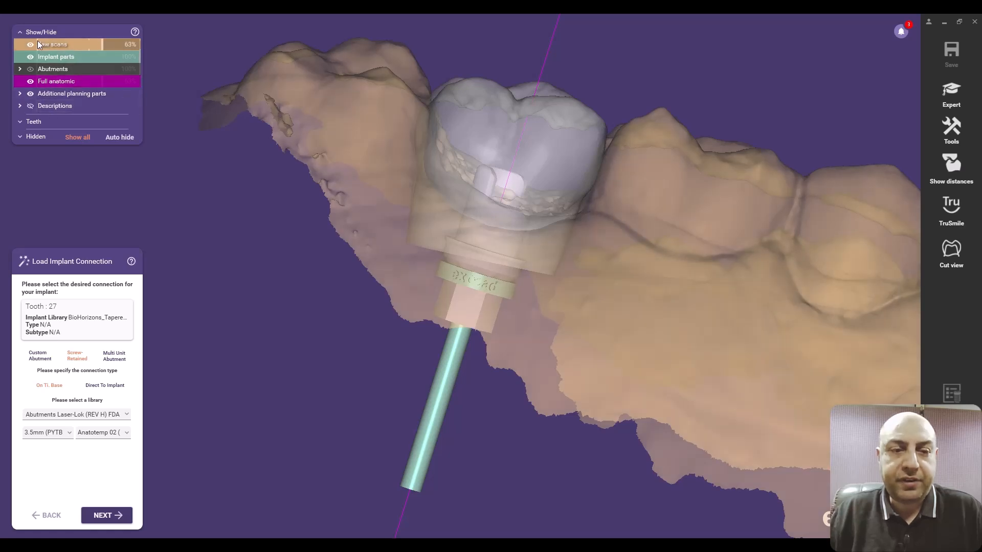
left_click(29, 44)
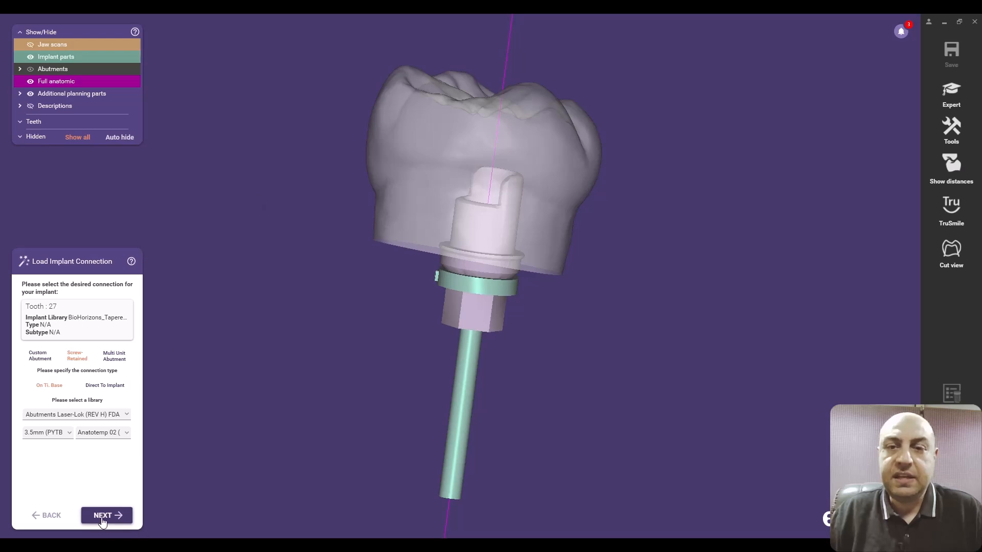
left_click(106, 516)
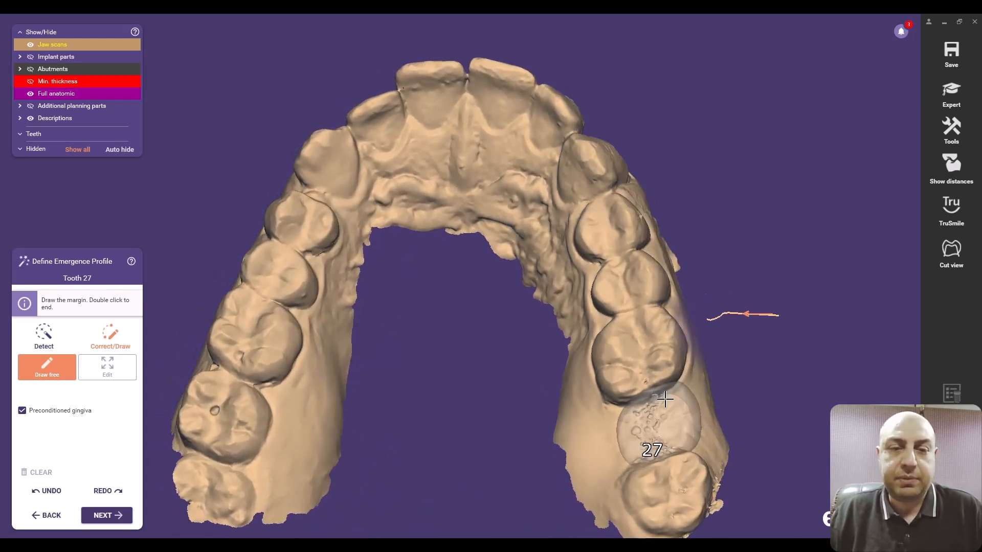
Draw the margin line around tooth 27 freehand and accept it.
left_click_drag(663, 399, 679, 436)
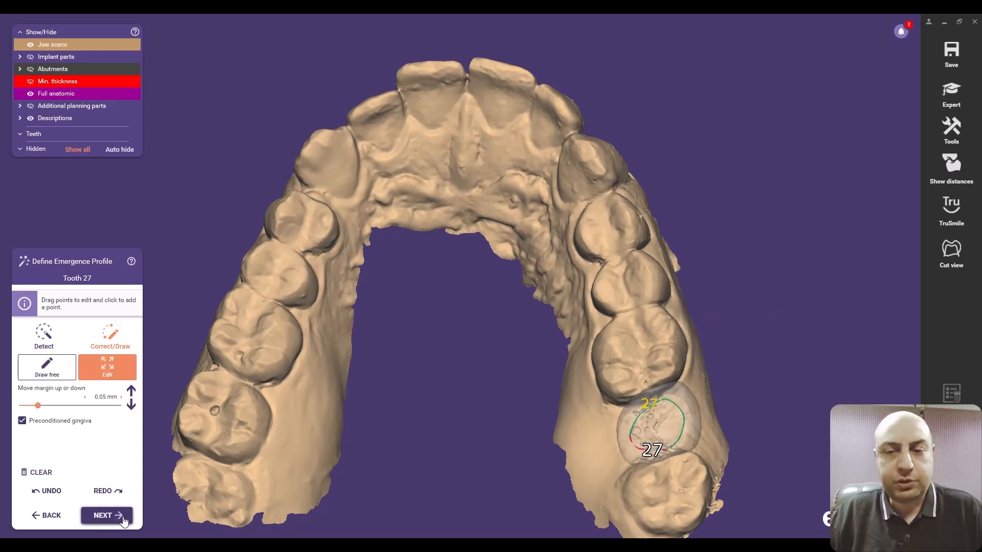
left_click(105, 515)
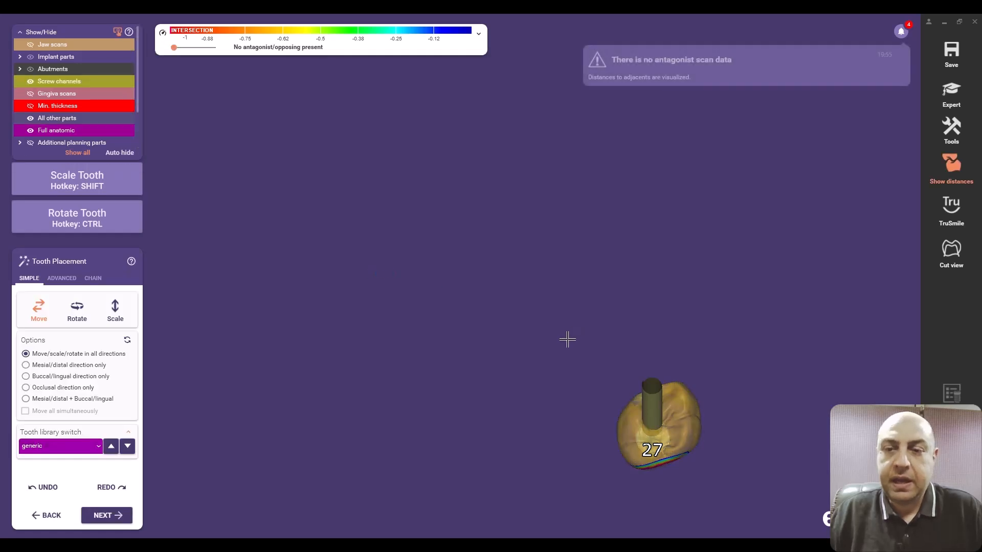